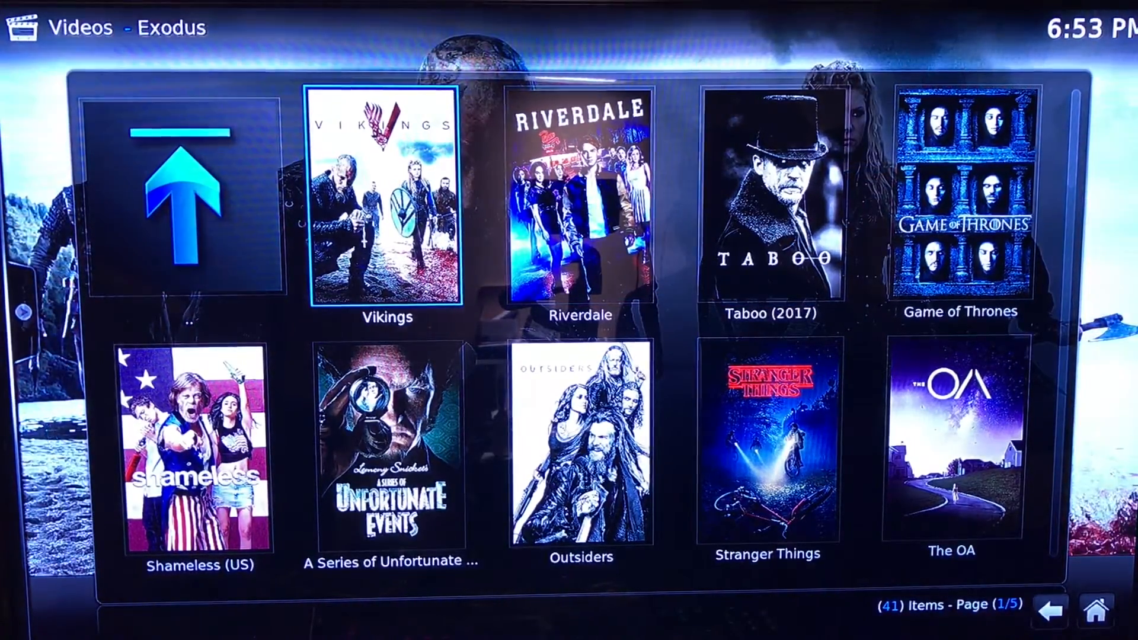
- Select Vikings, then Season 4, to show its episode list
left_click(383, 204)
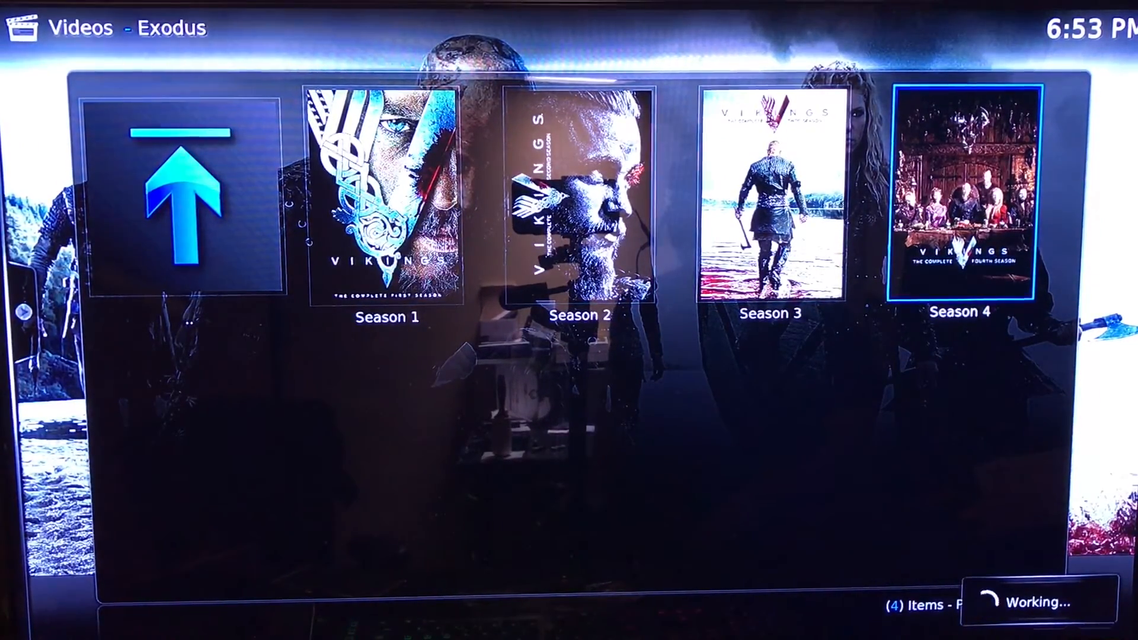
left_click(960, 200)
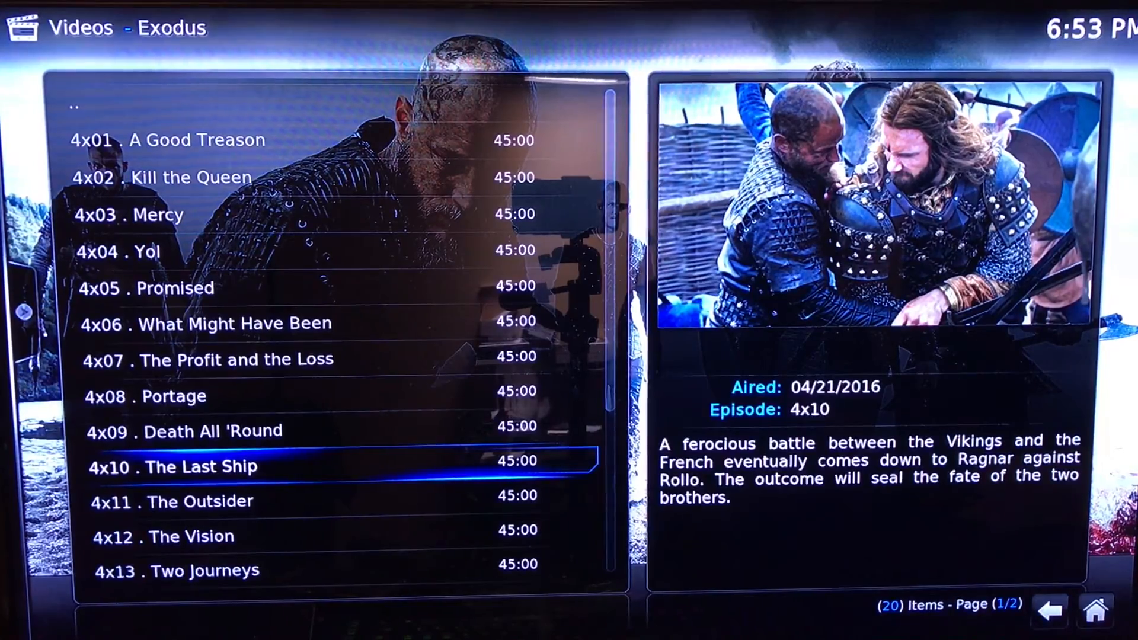
- Select episode 4x10 'The Last Ship' and let Exodus search for stream sources
left_click(174, 466)
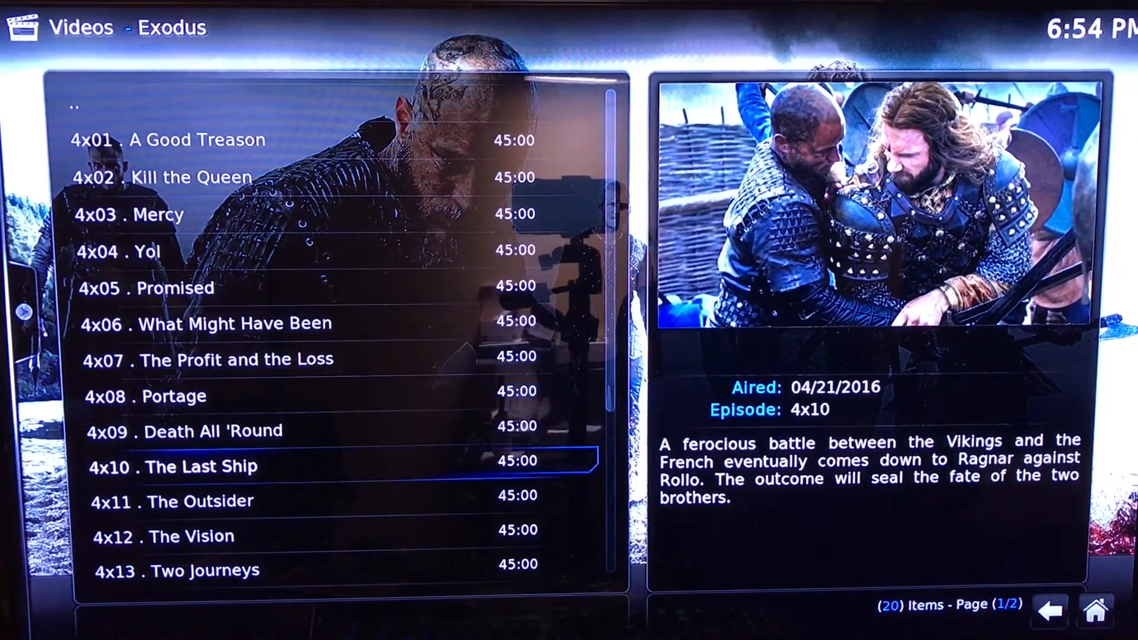
left_click(196, 466)
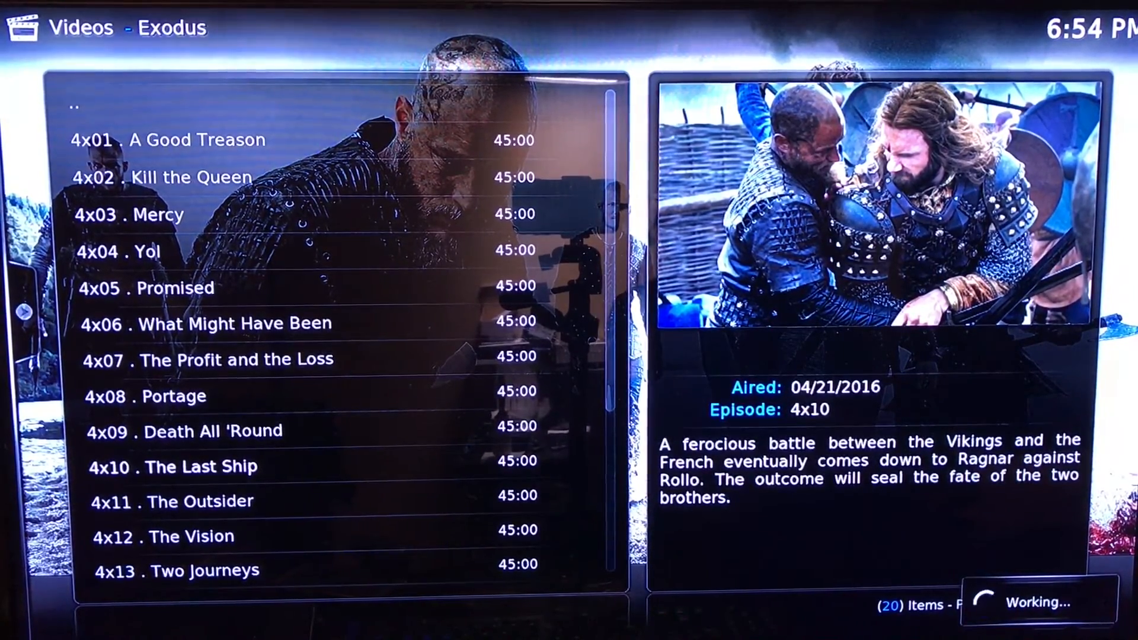
left_click(174, 467)
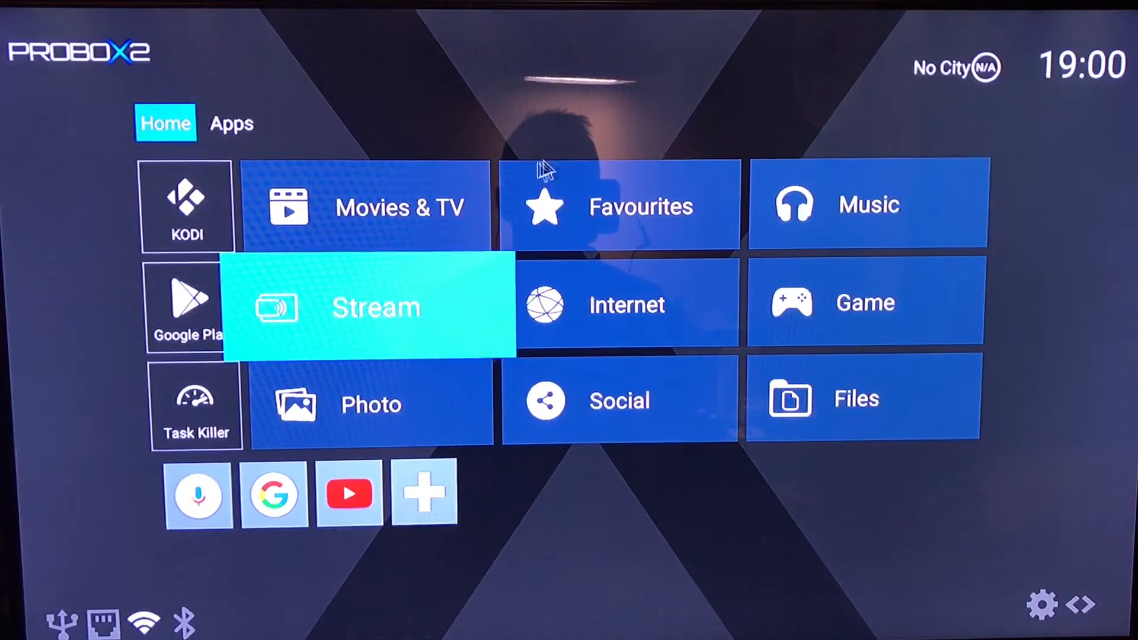
mouse_move(479, 168)
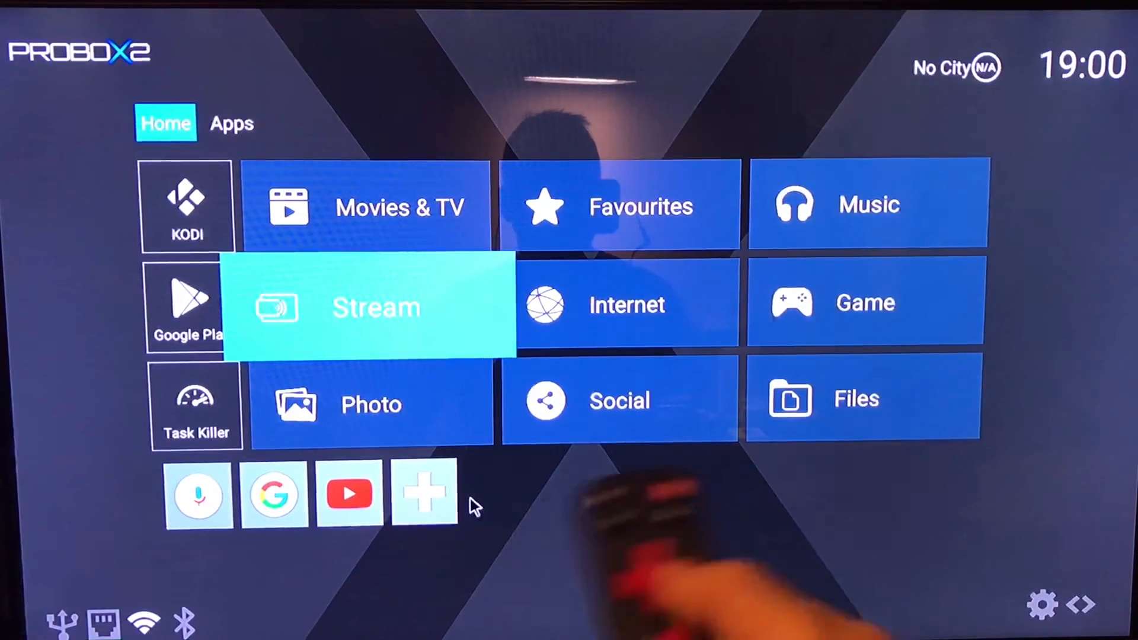
- Move along the ProBox2 home screen and launch the YouTube shortcut
key("Right")
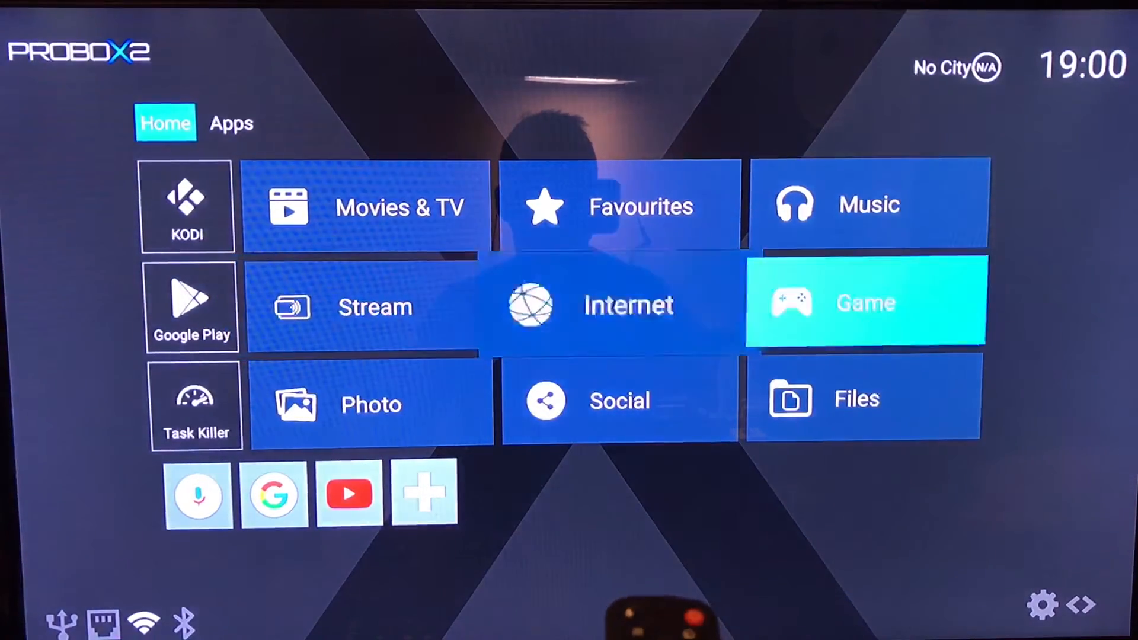
key("Left")
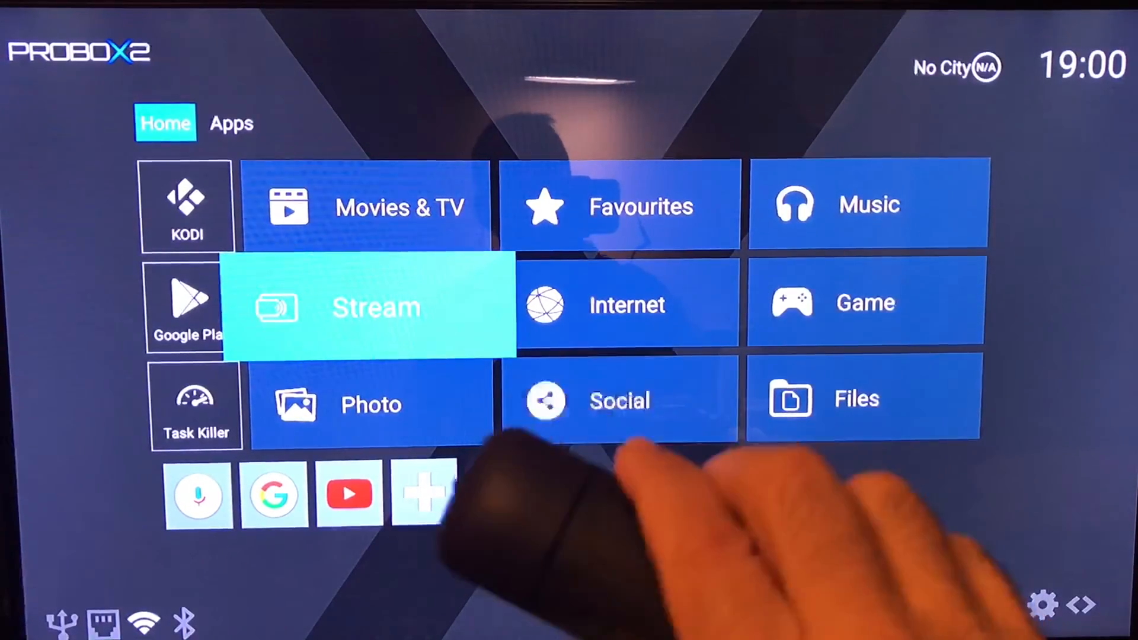
left_click(349, 494)
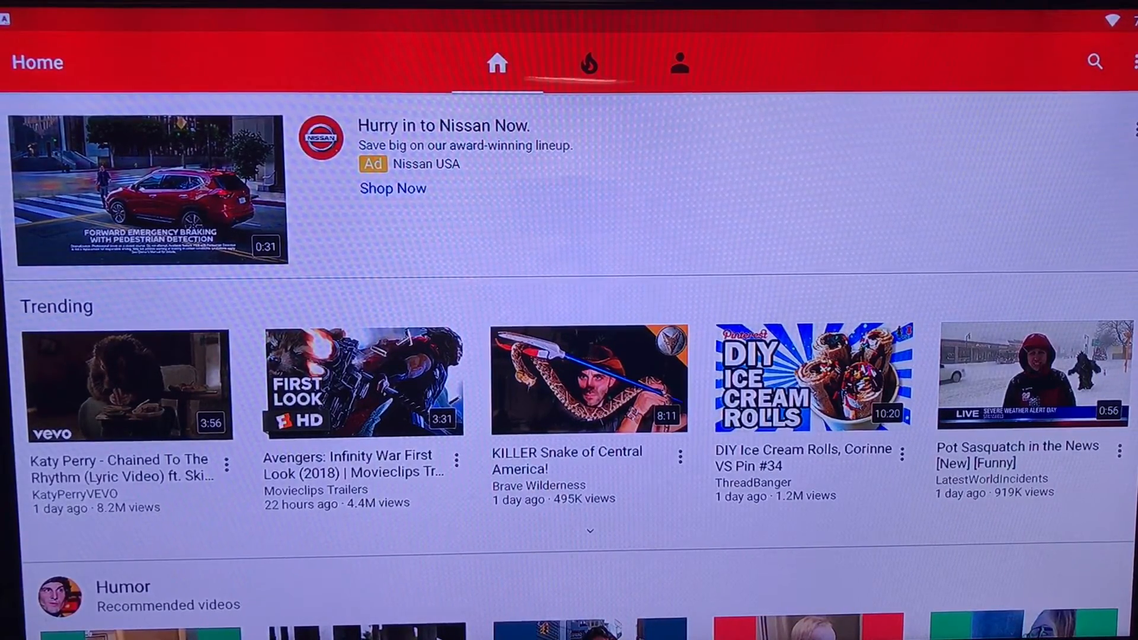
- Play the Avengers: Infinity War First Look trailer from Trending, then return home
left_click(588, 63)
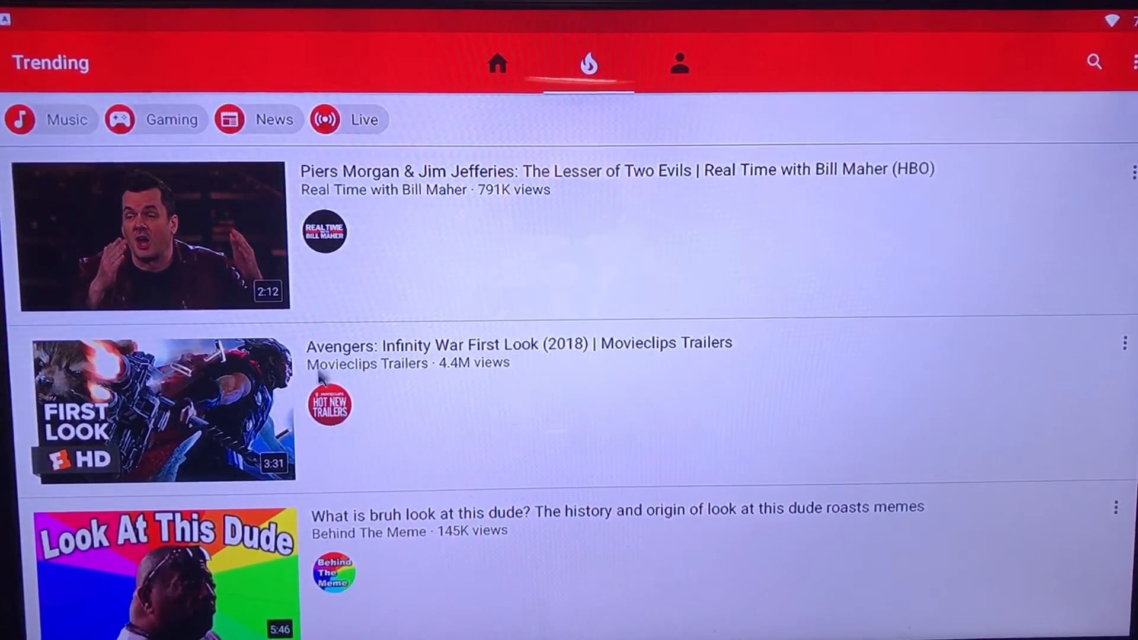
mouse_move(457, 440)
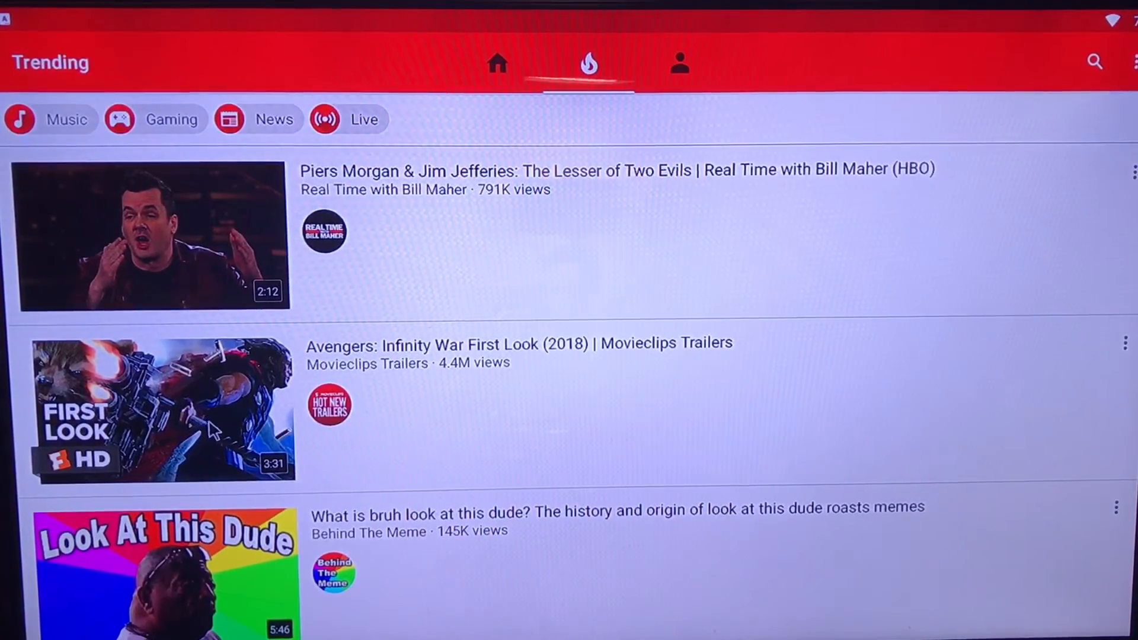
left_click(161, 410)
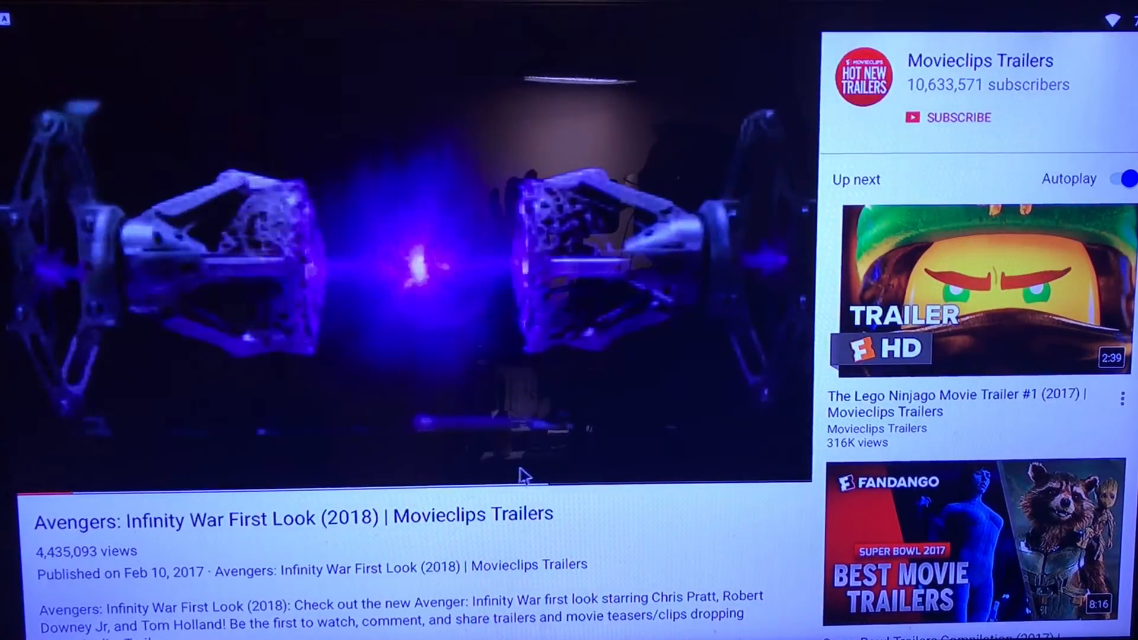
key("Home")
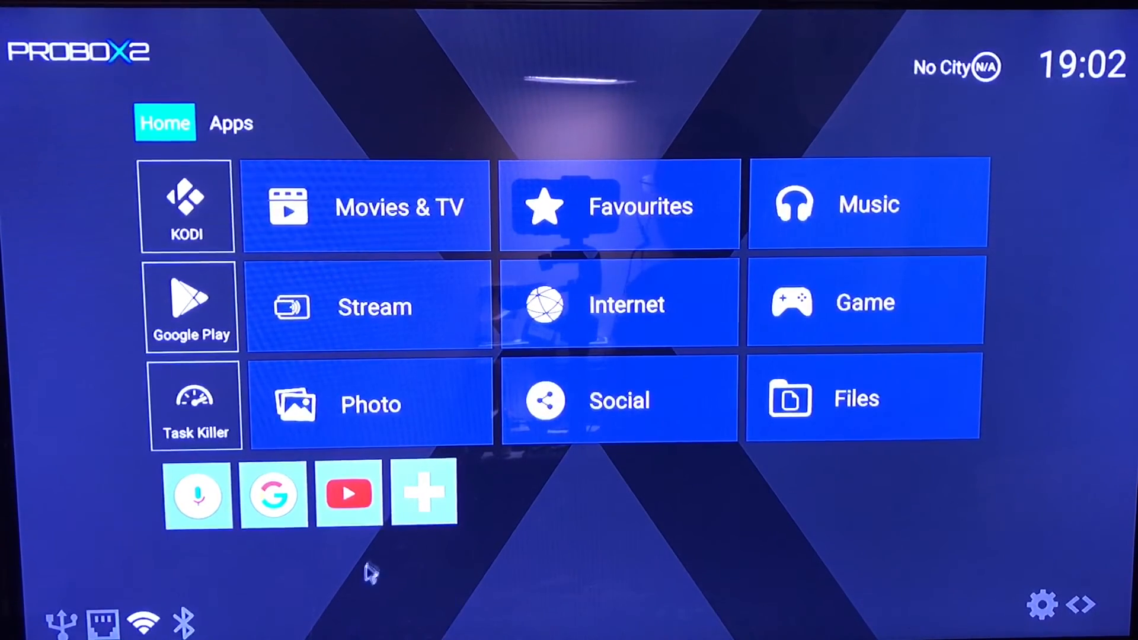
mouse_move(122, 468)
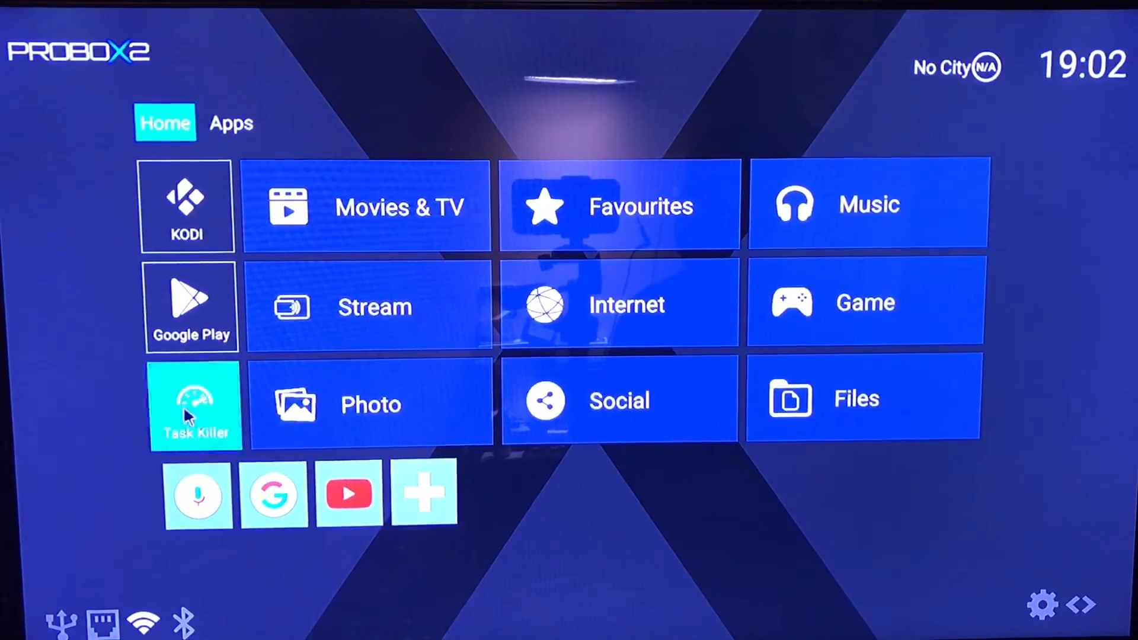
- Run the Task Killer tile to kill all apps and clear memory
left_click(197, 404)
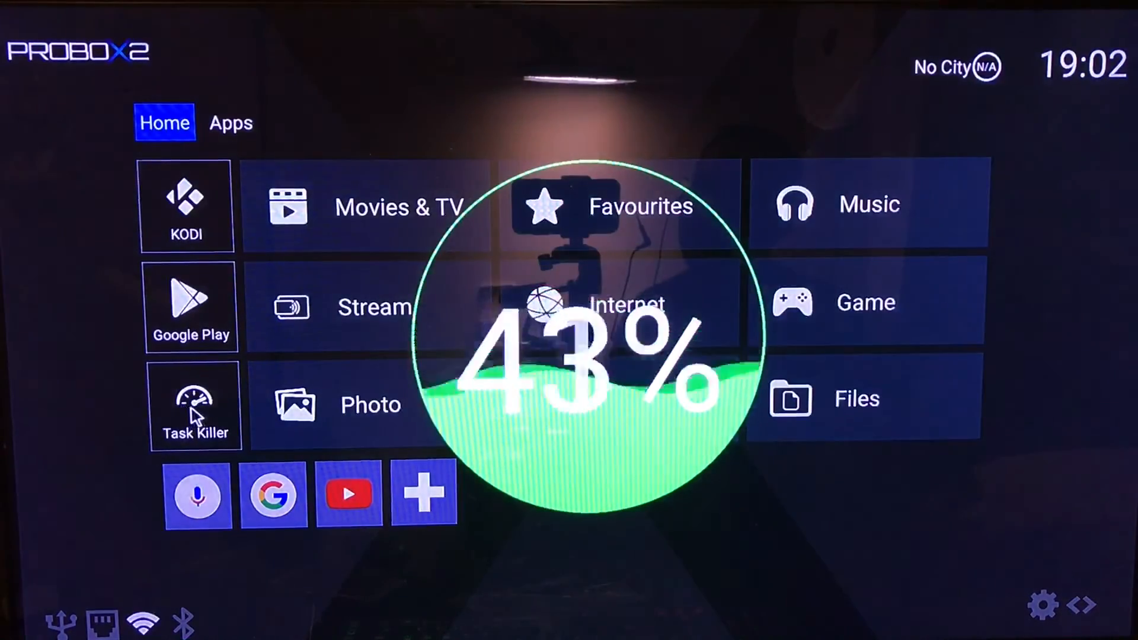
left_click(195, 405)
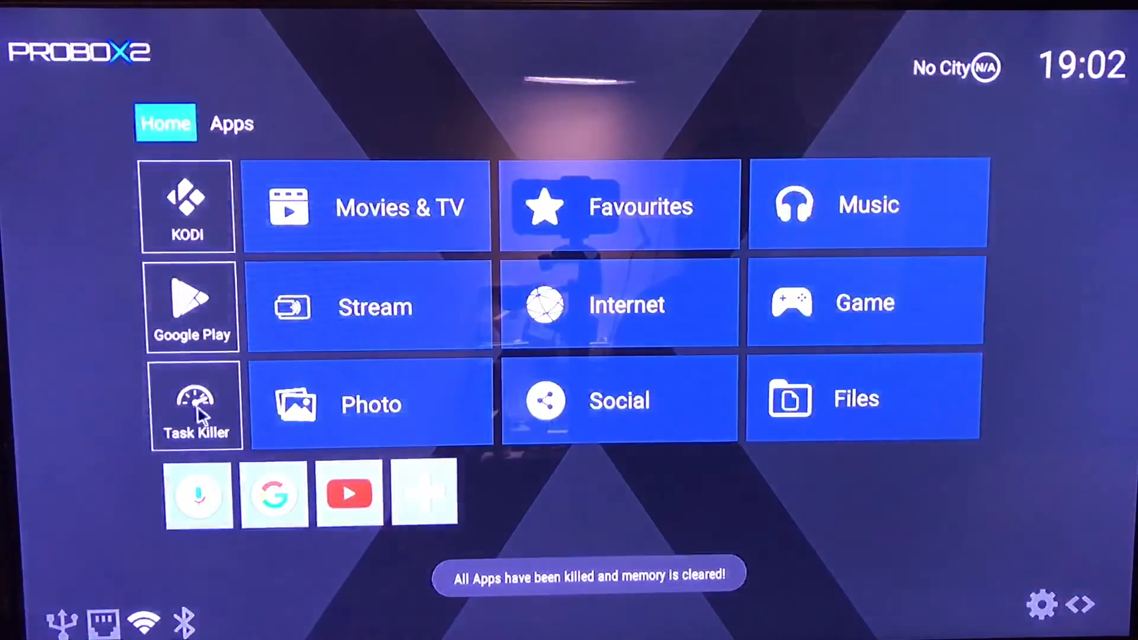